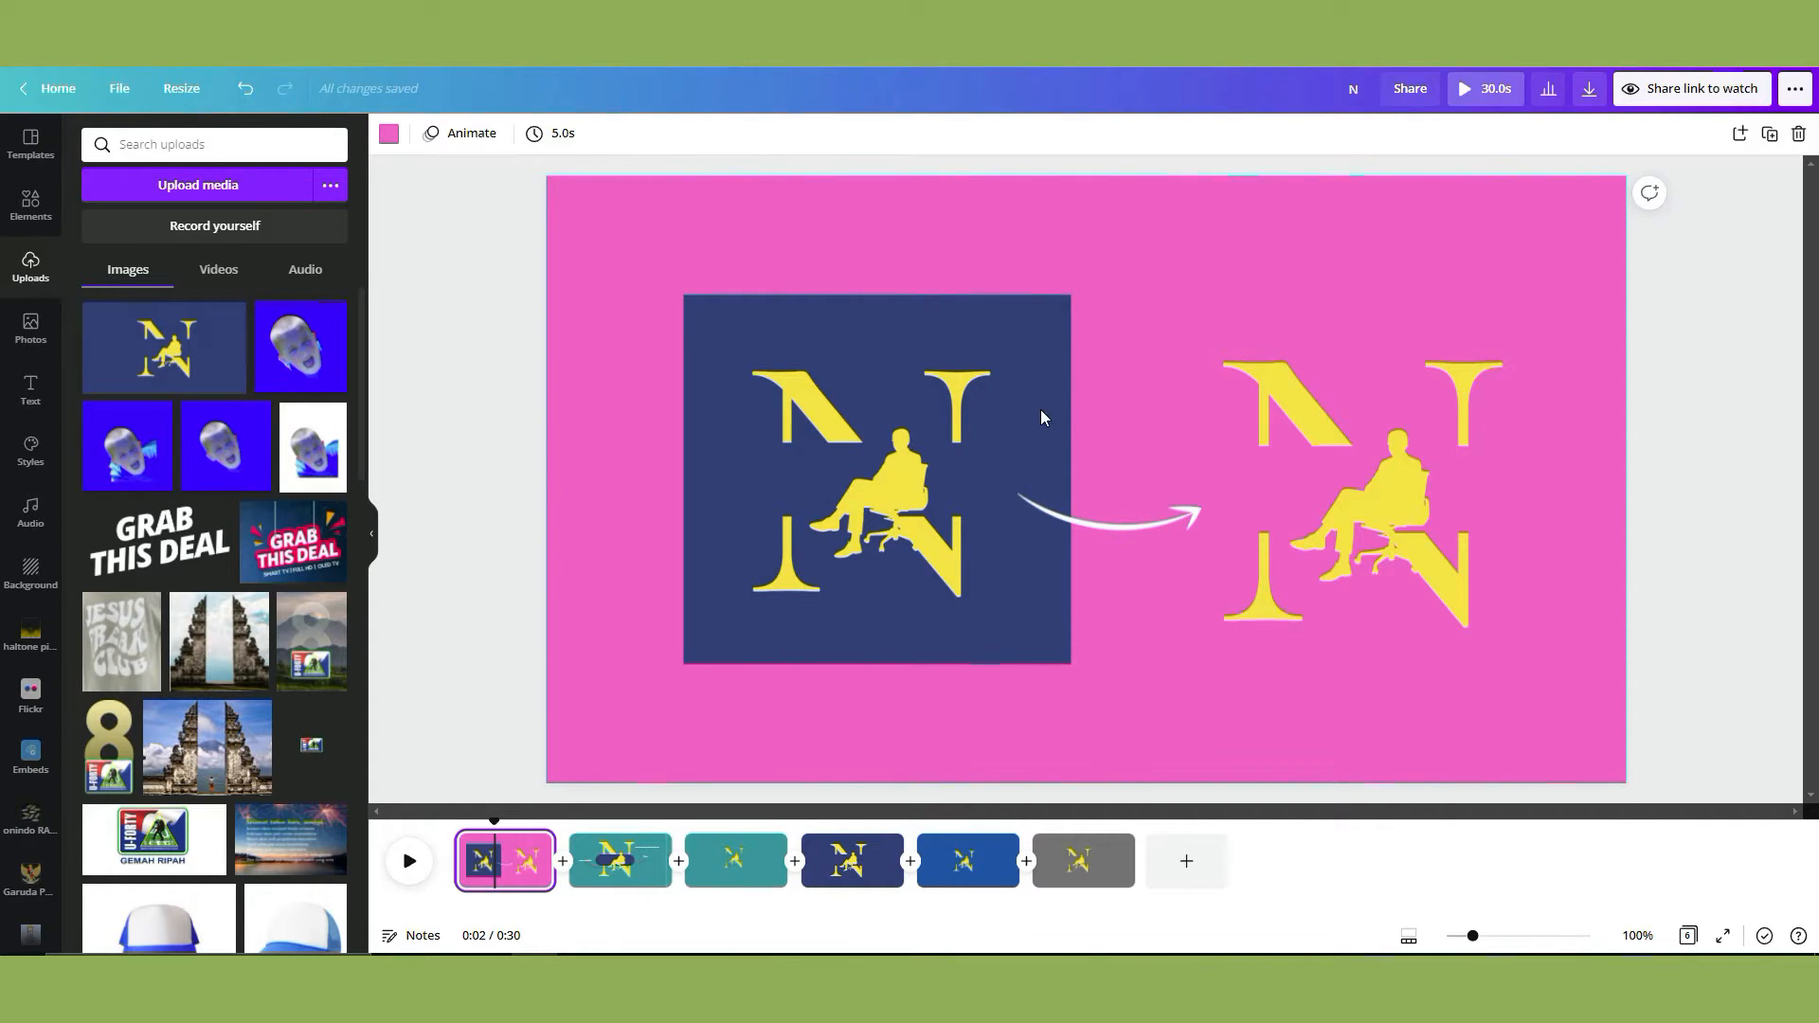
{"action": "mouse_move", "coordinate": [1175, 460]}
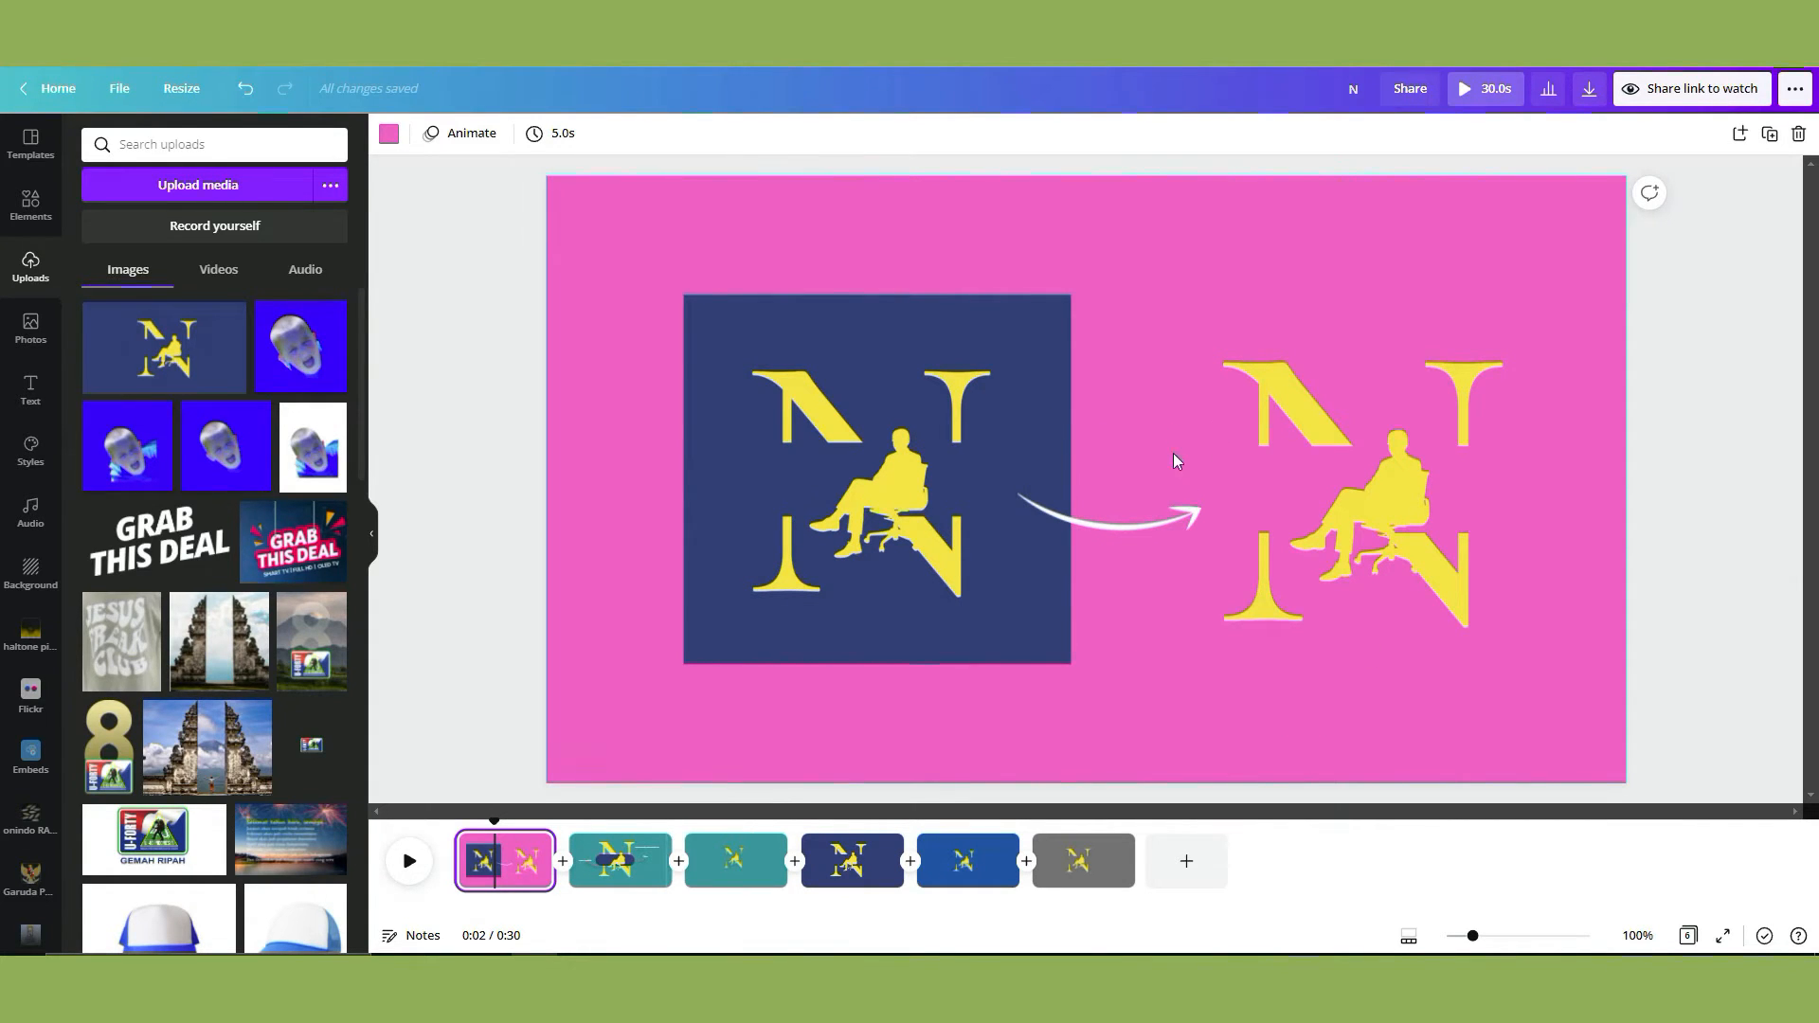
{"action": "mouse_move", "coordinate": [1356, 555]}
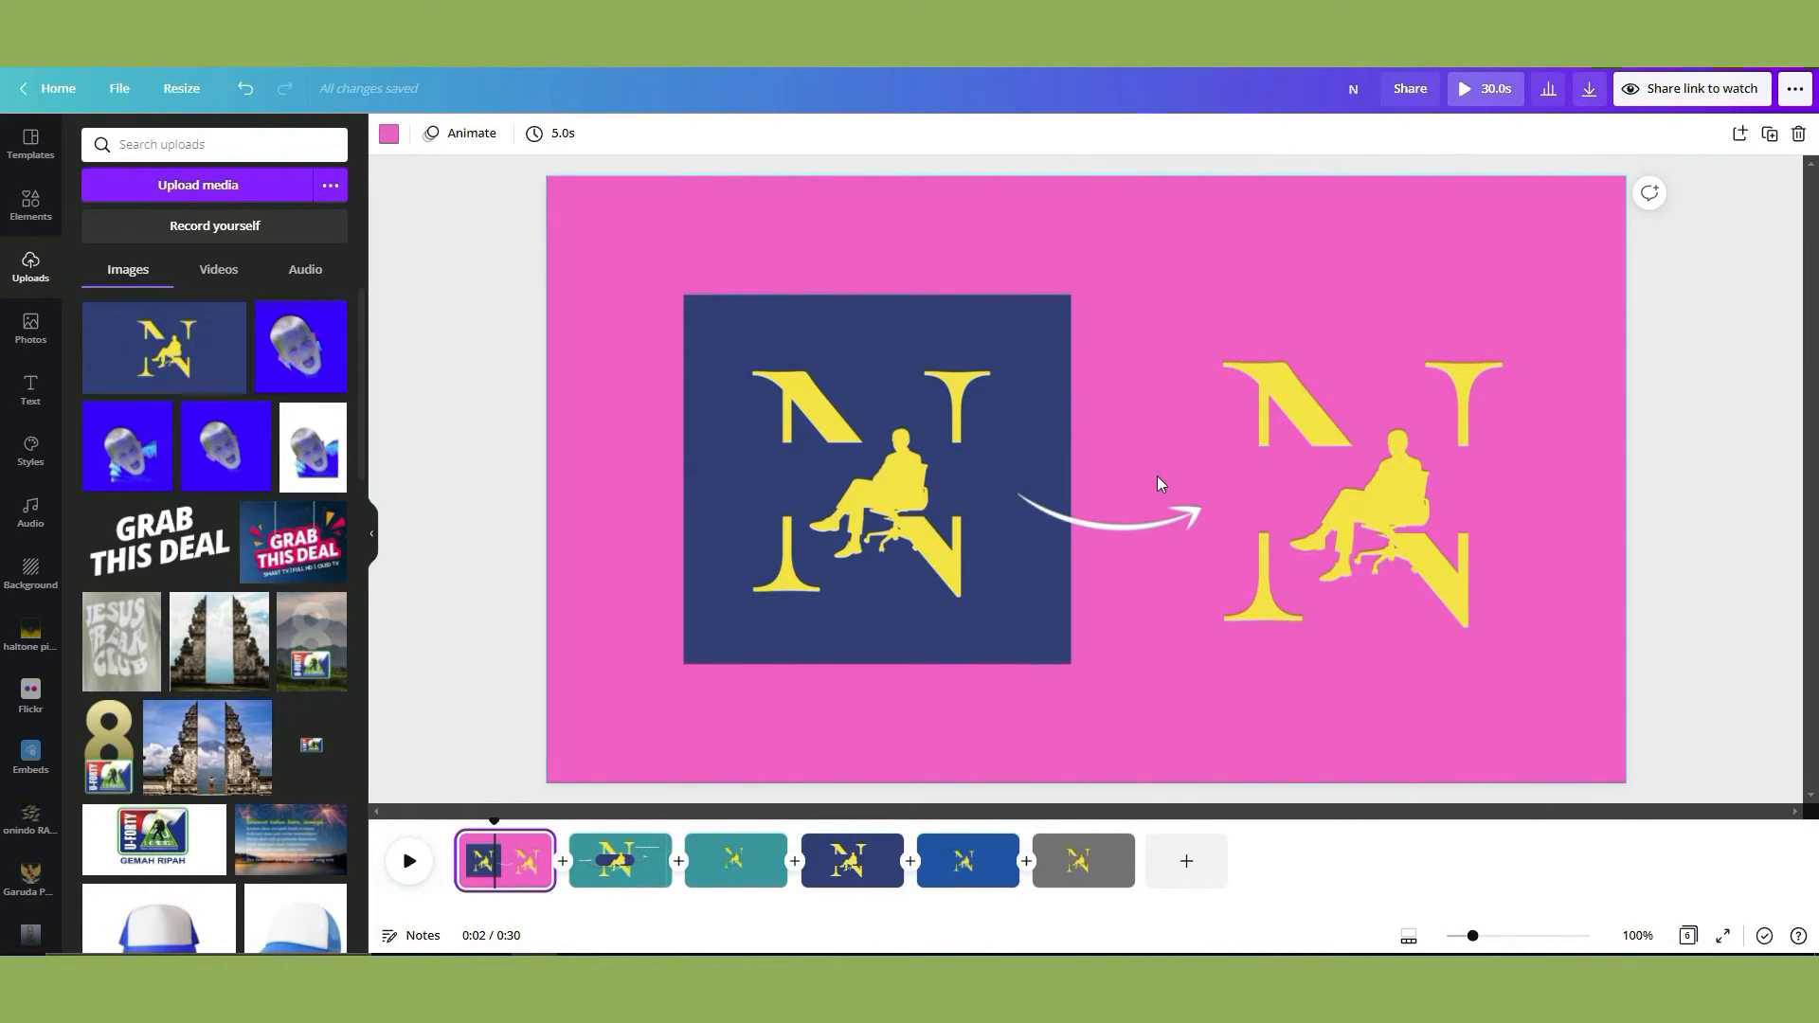
{"action": "mouse_move", "coordinate": [1266, 470]}
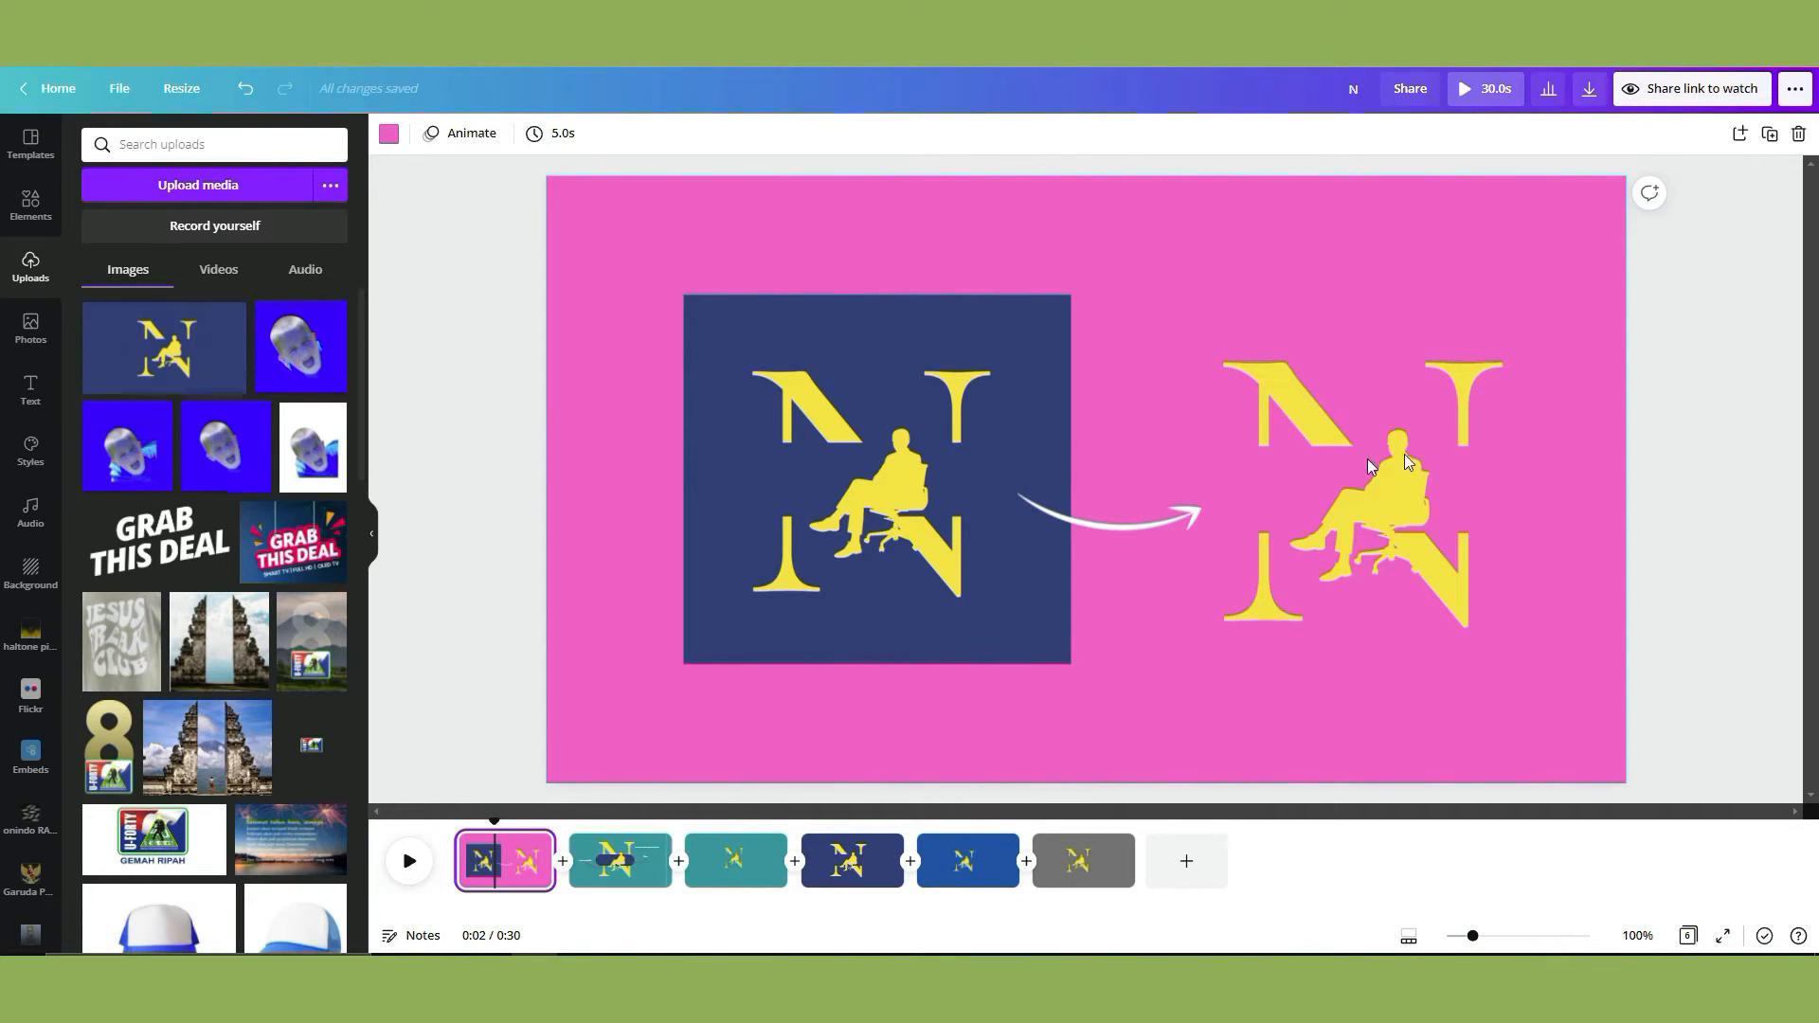
{"action": "mouse_move", "coordinate": [1542, 479]}
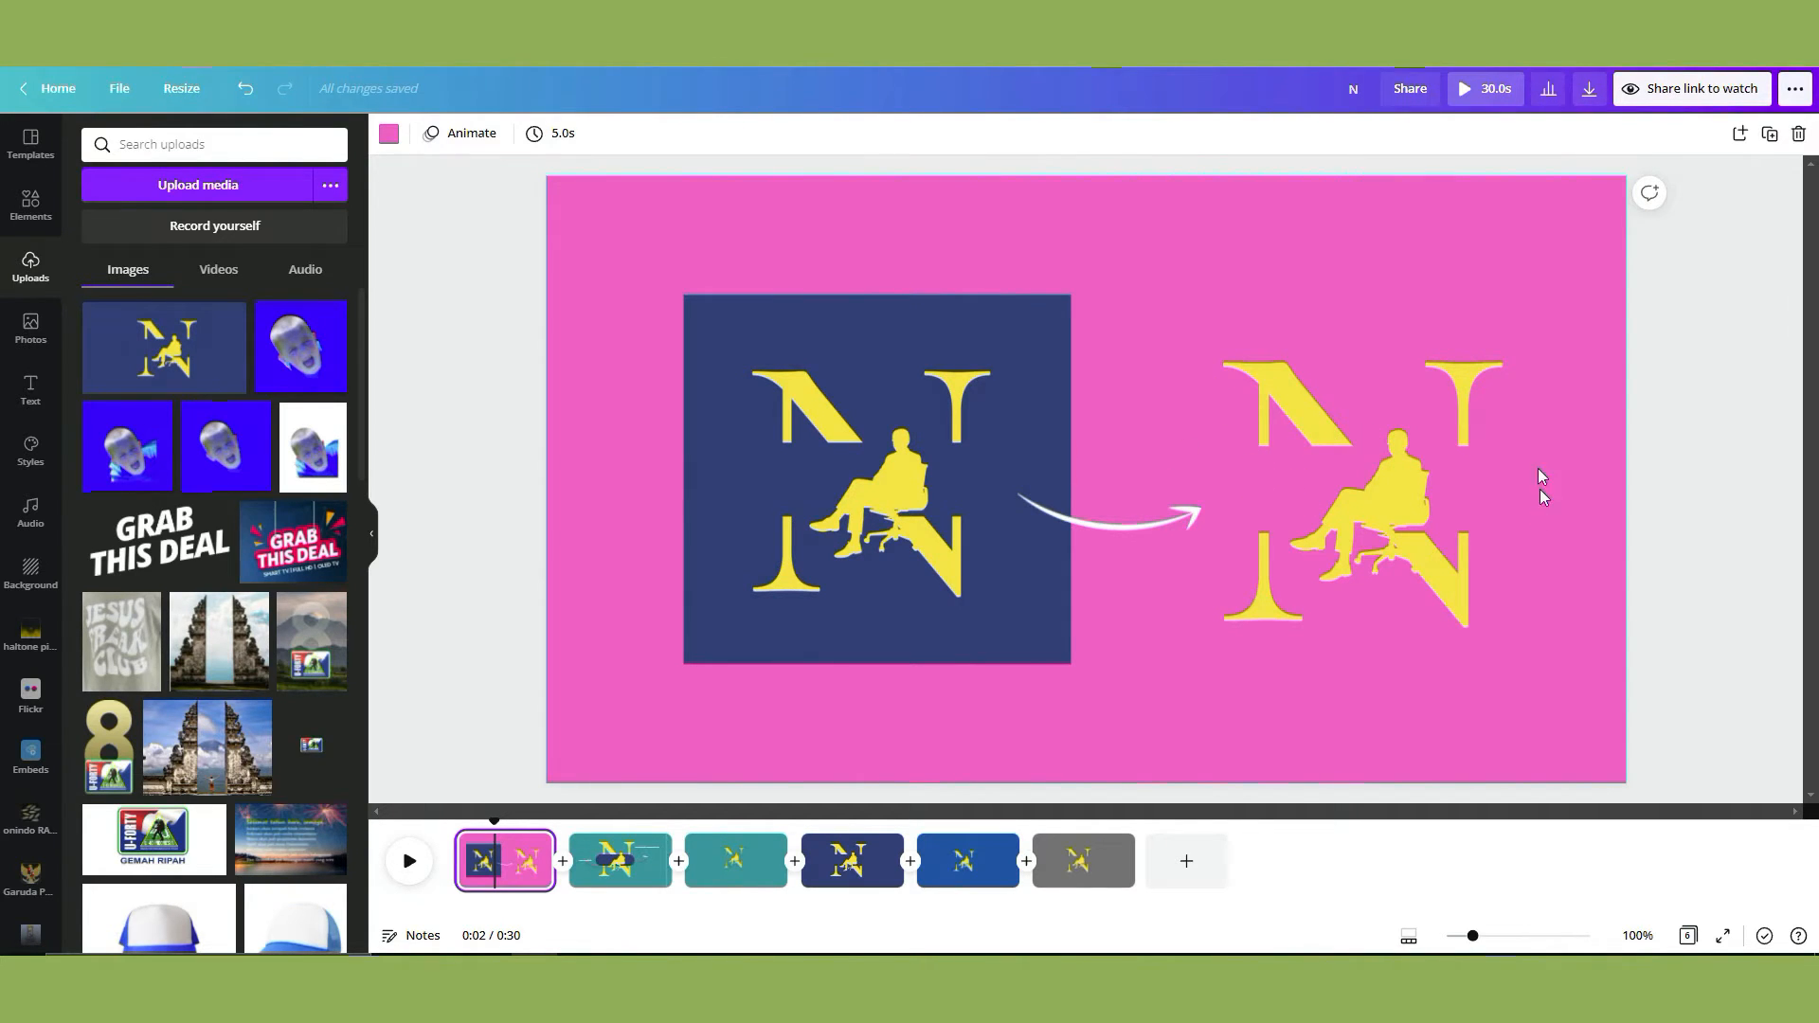
{"action": "mouse_move", "coordinate": [1377, 500]}
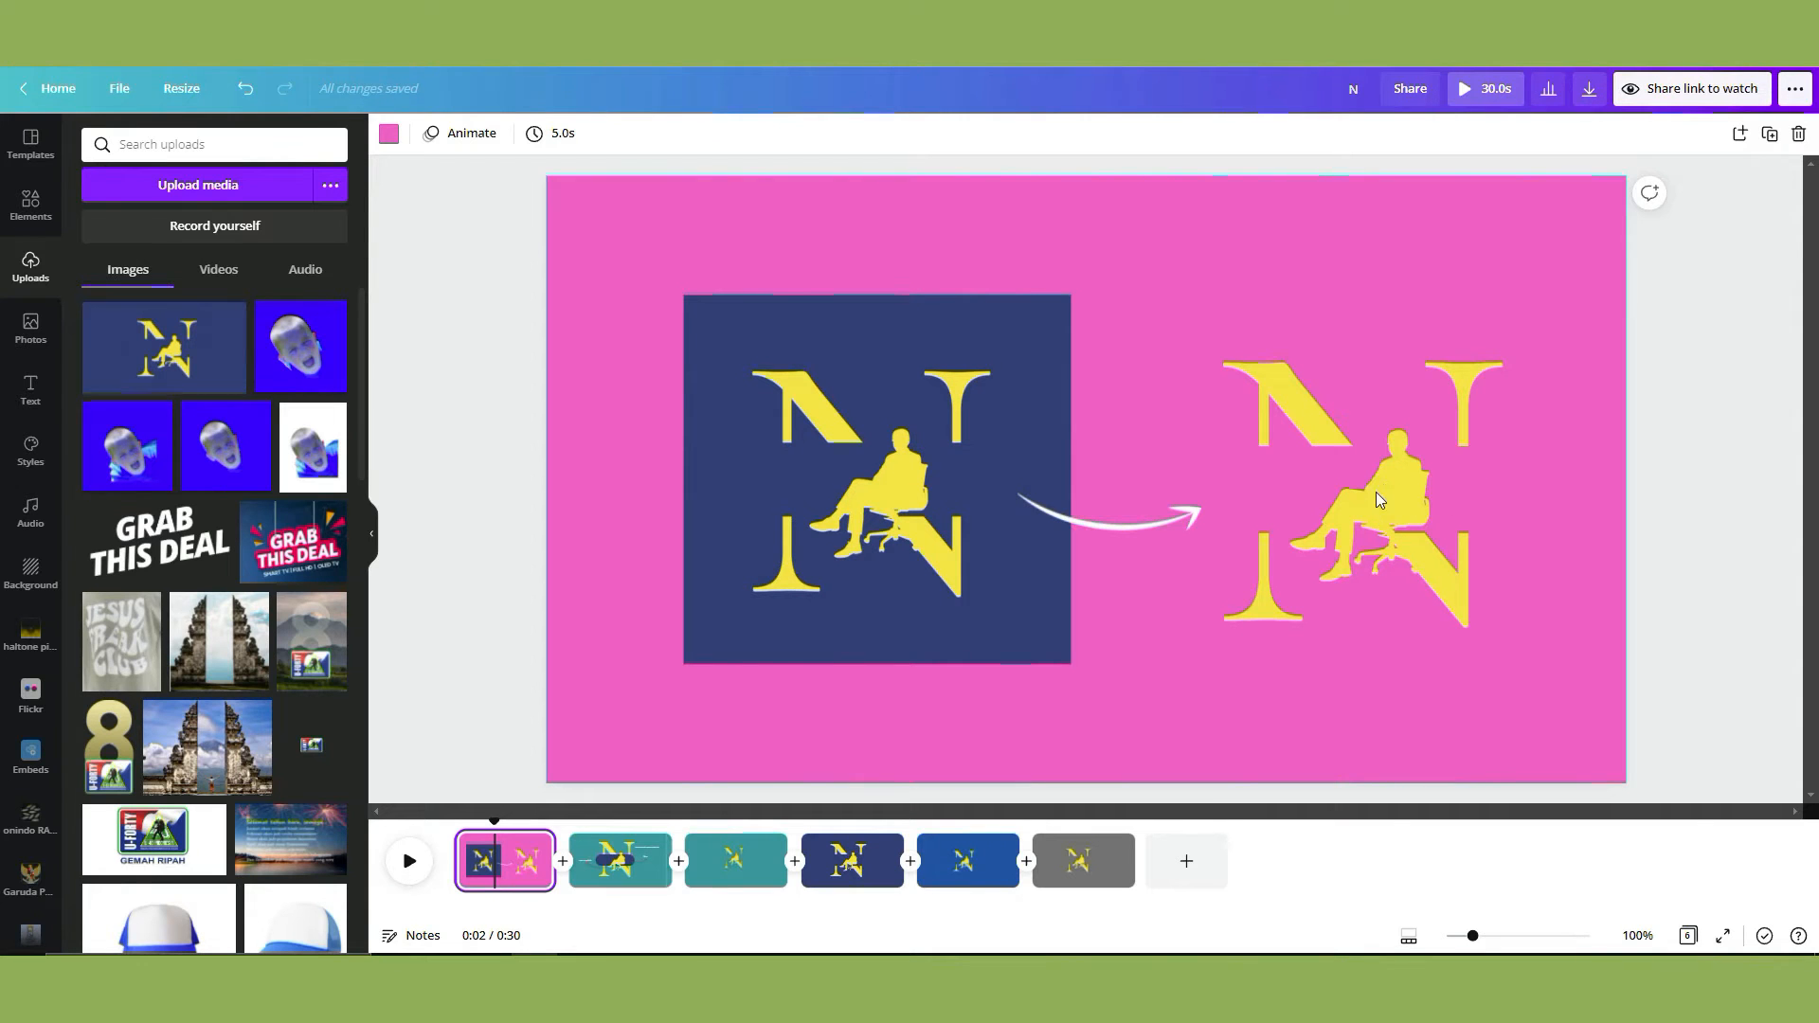